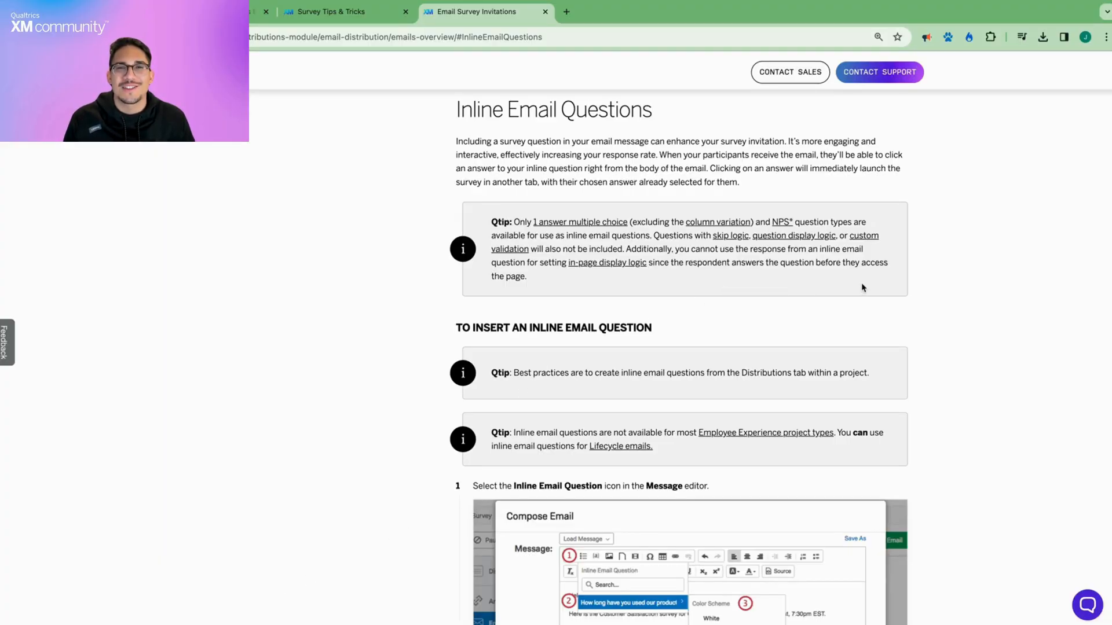
Step: Scroll down through the email invitations support article
scroll(down, 3)
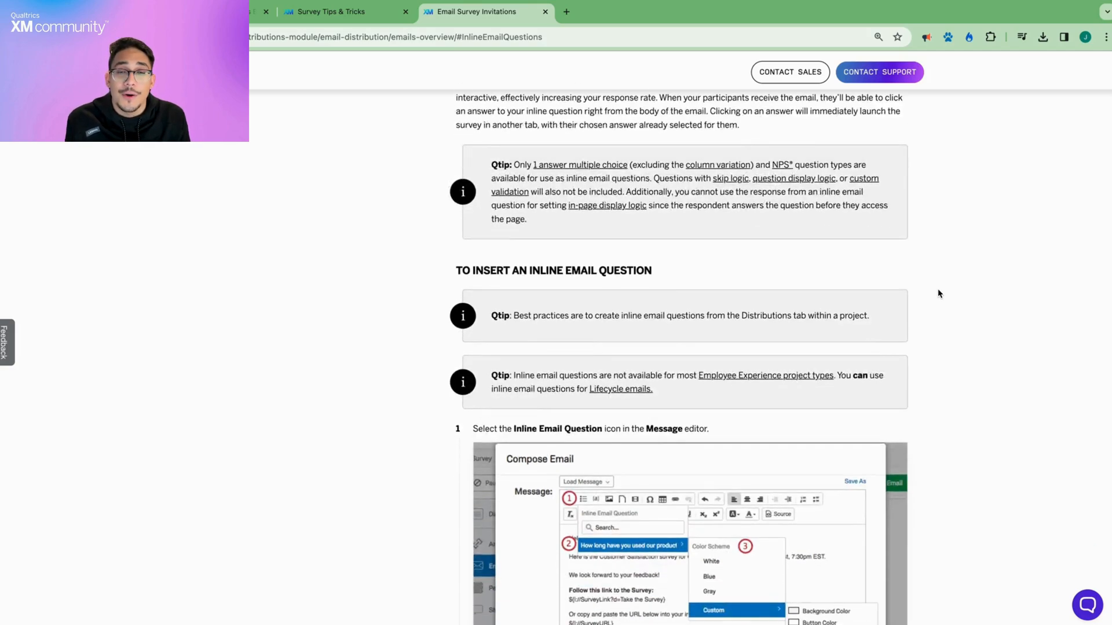
scroll(down, 3)
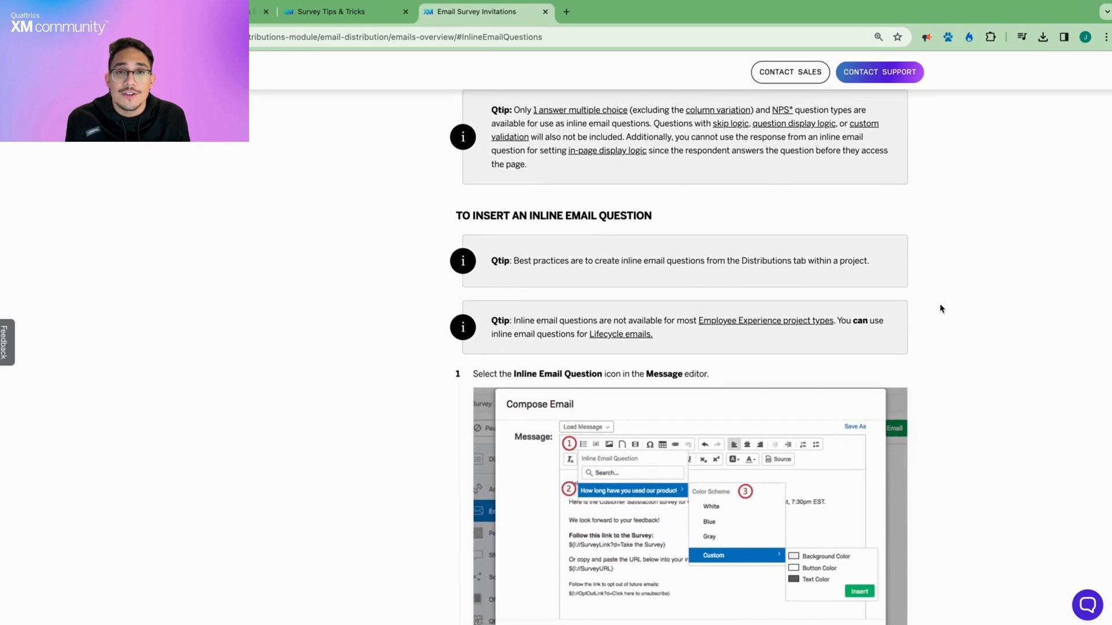
scroll(down, 3)
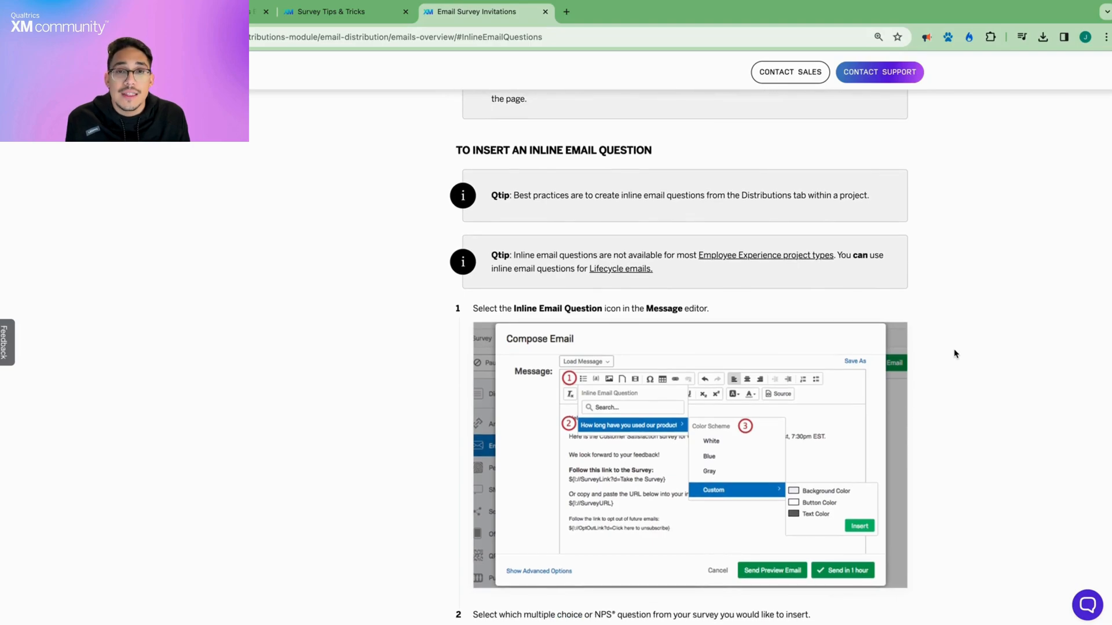
scroll(down, 3)
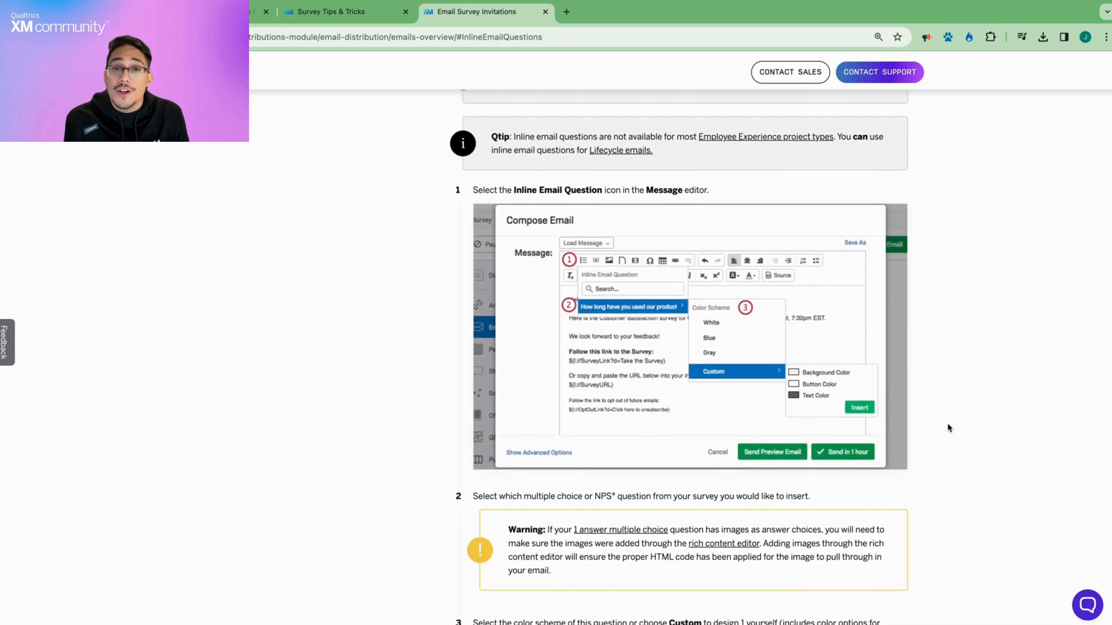
scroll(down, 3)
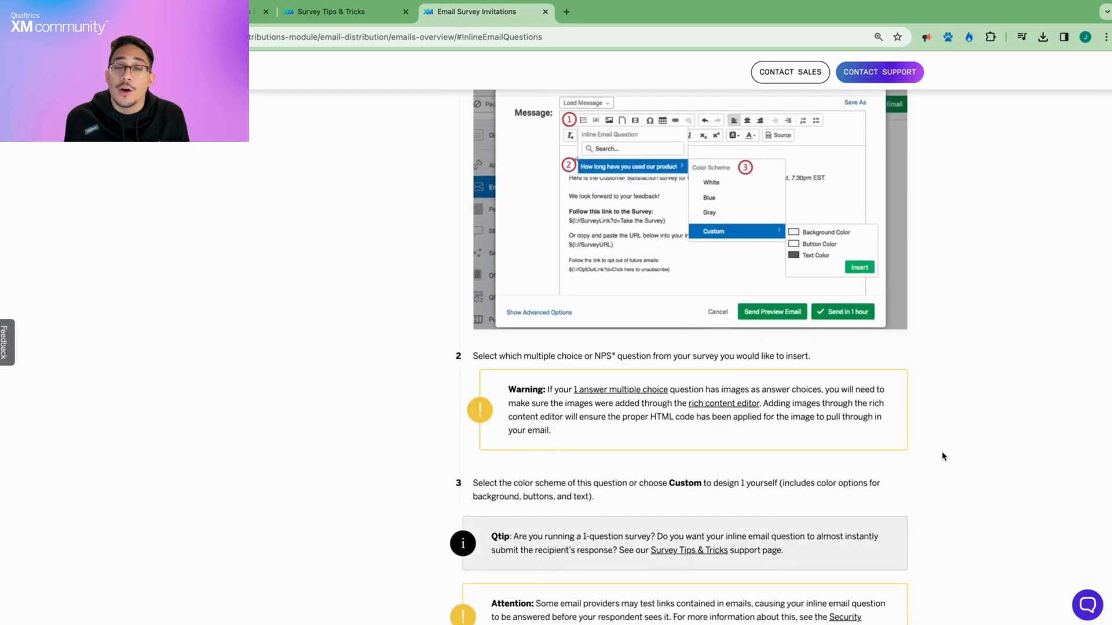
scroll(down, 3)
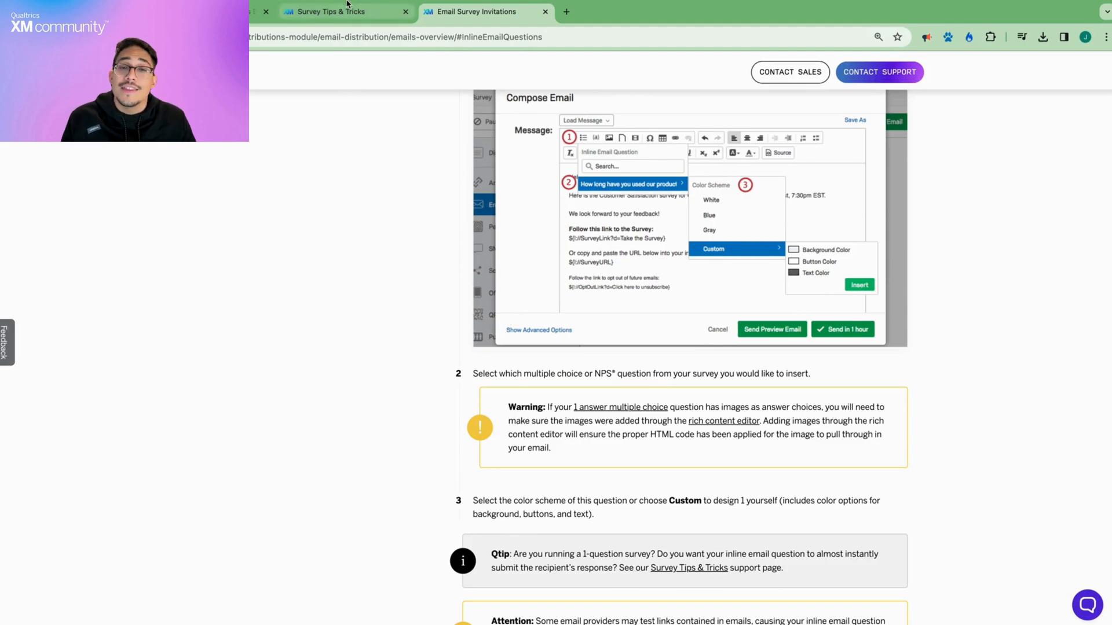
Step: Switch to the Survey Tips & Tricks article and scroll through its Inline Submit steps
click(345, 12)
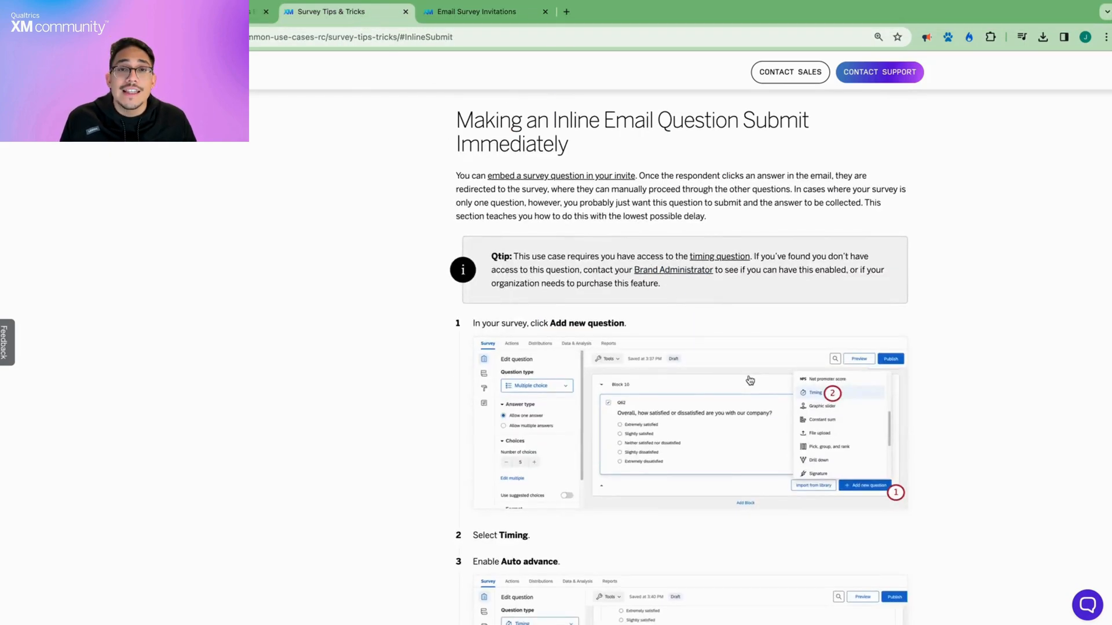
scroll(down, 3)
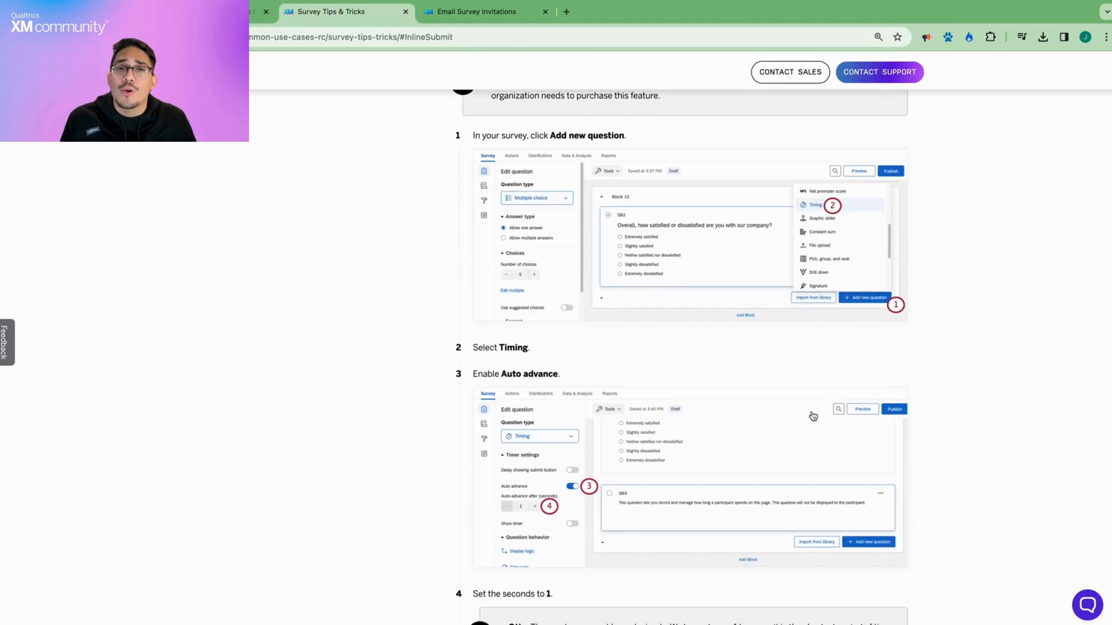
scroll(down, 3)
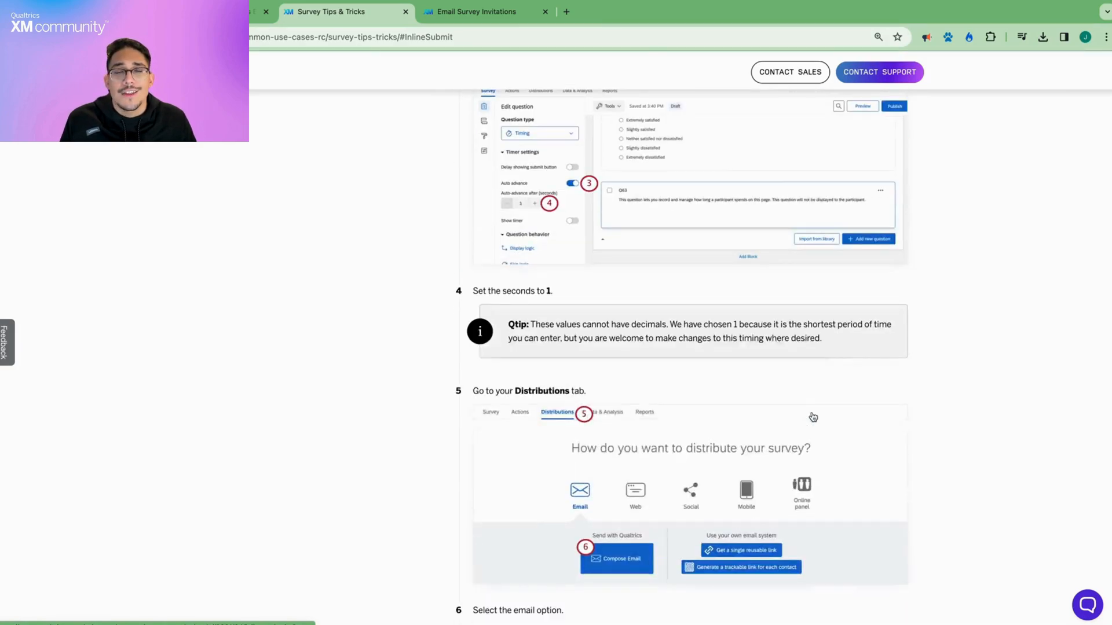
scroll(down, 3)
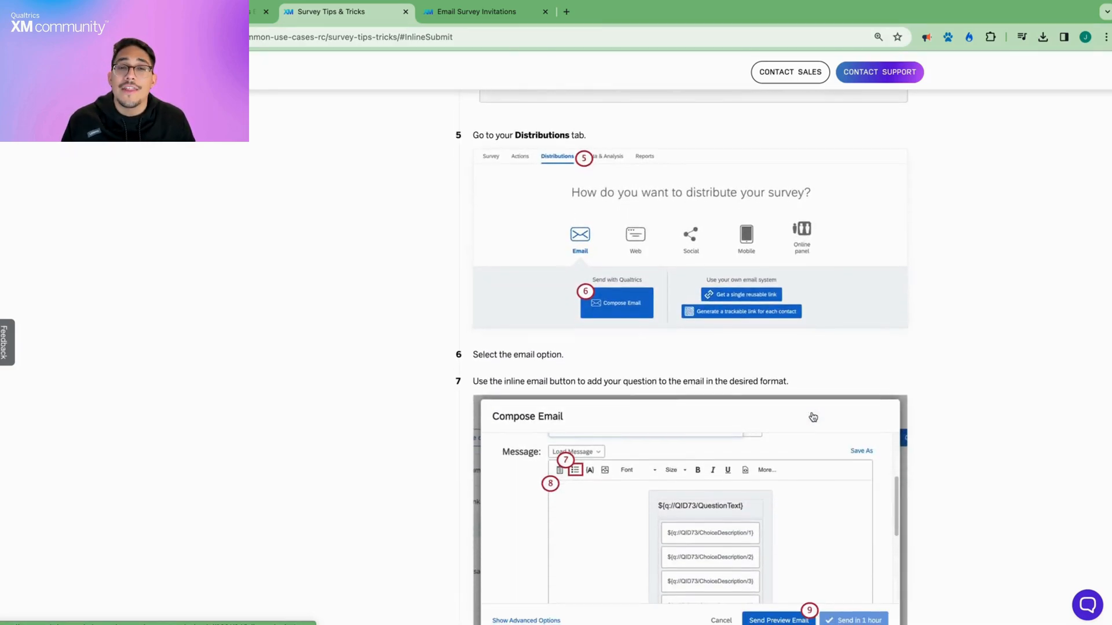
scroll(down, 3)
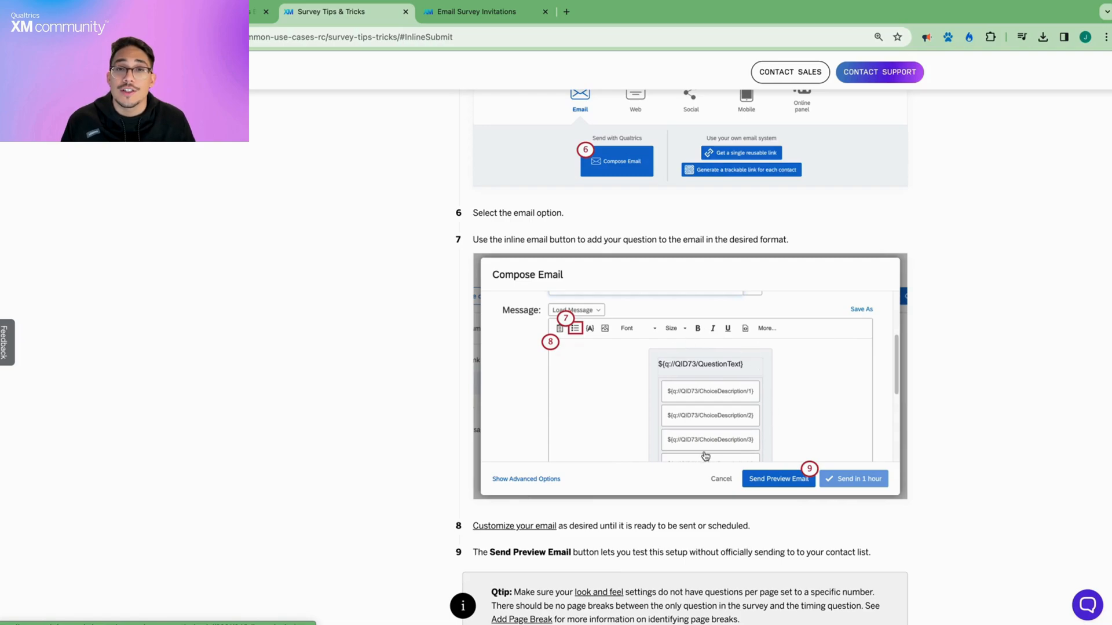
scroll(down, 3)
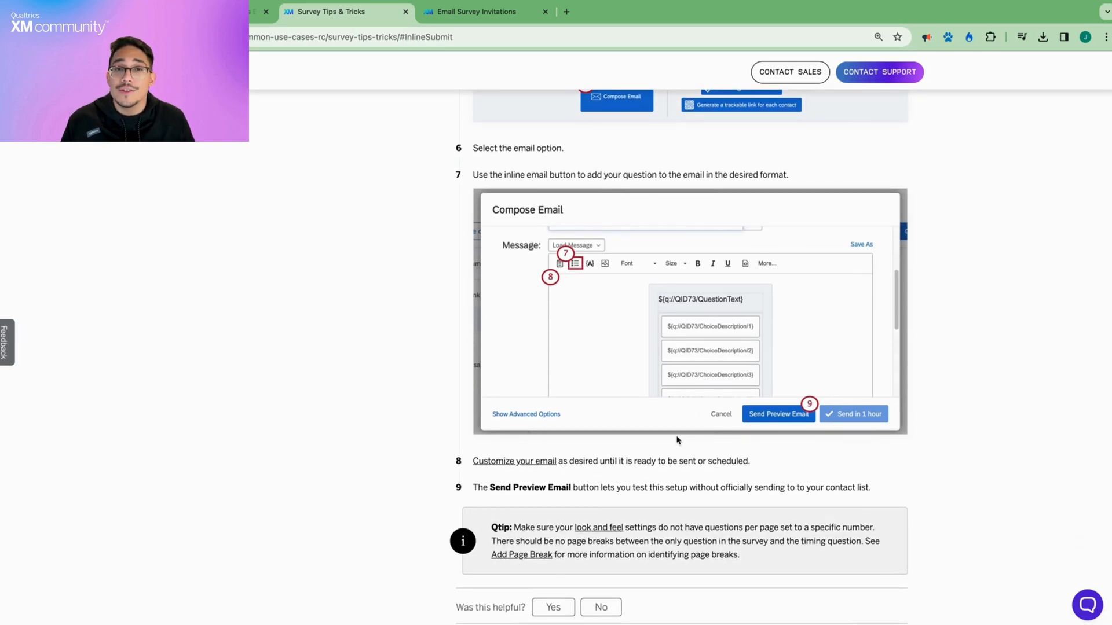
mouse_move(647, 389)
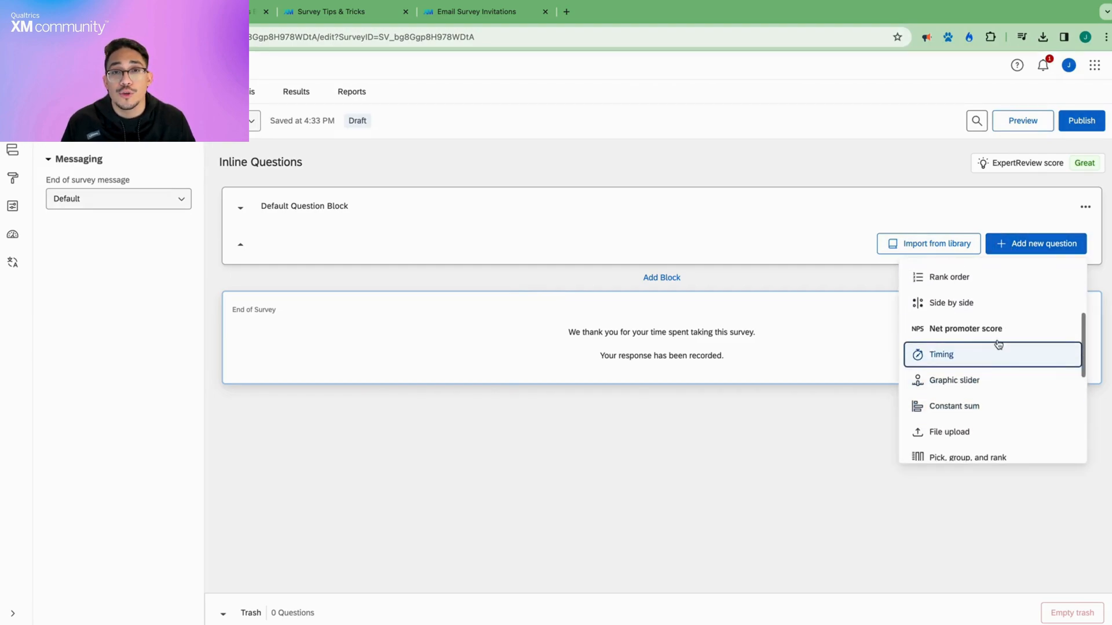
Step: Add an NPS question and a 1-second auto-advance Timing question, then publish the survey
click(965, 328)
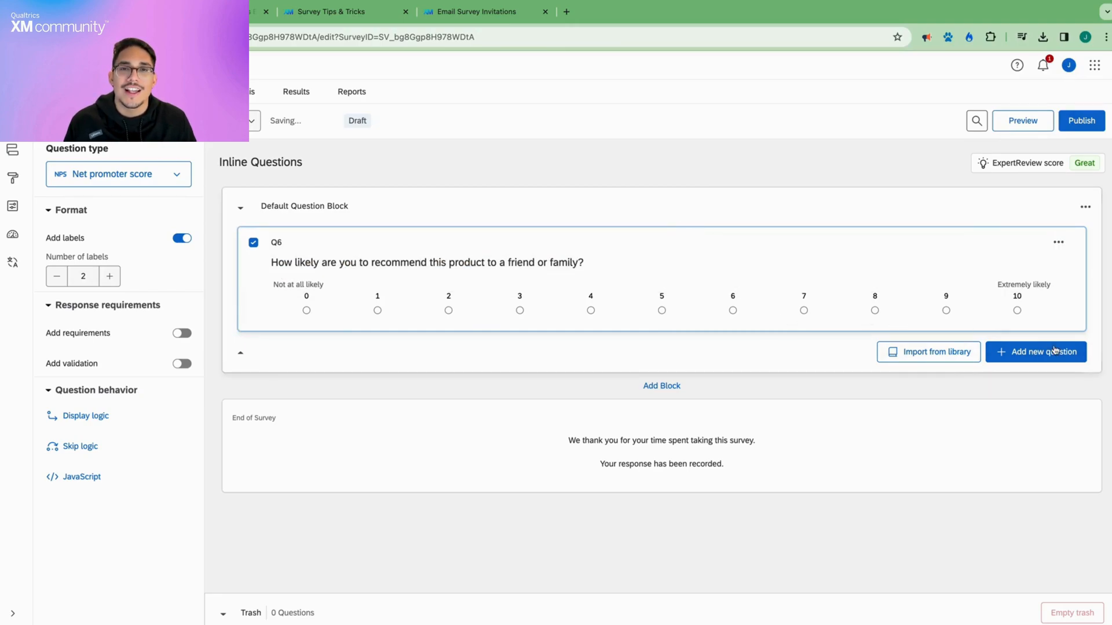
click(1036, 351)
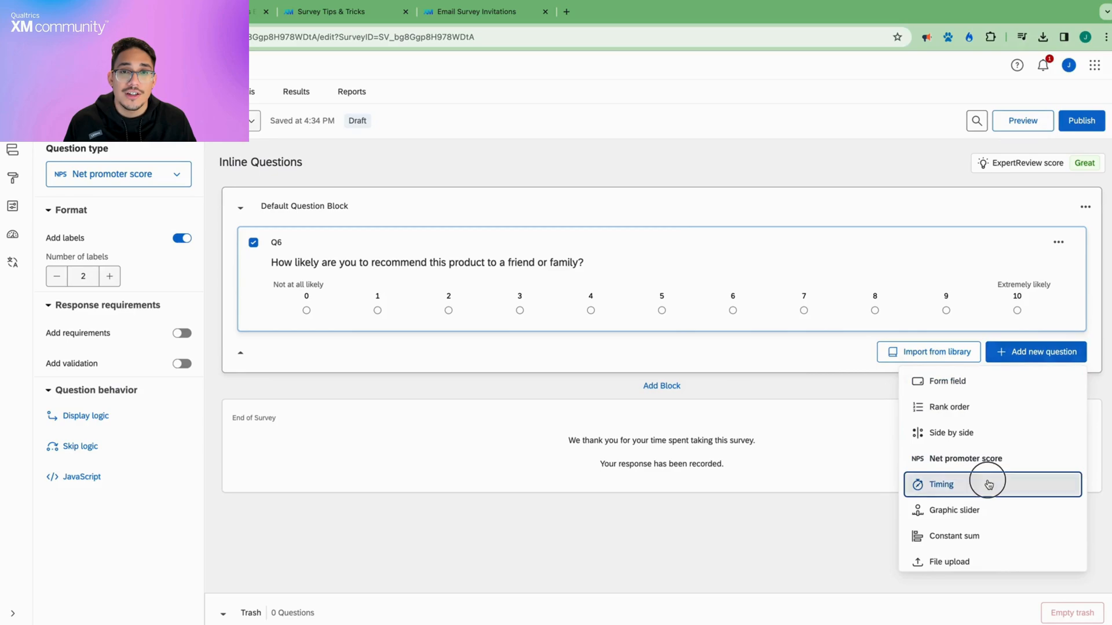
click(941, 484)
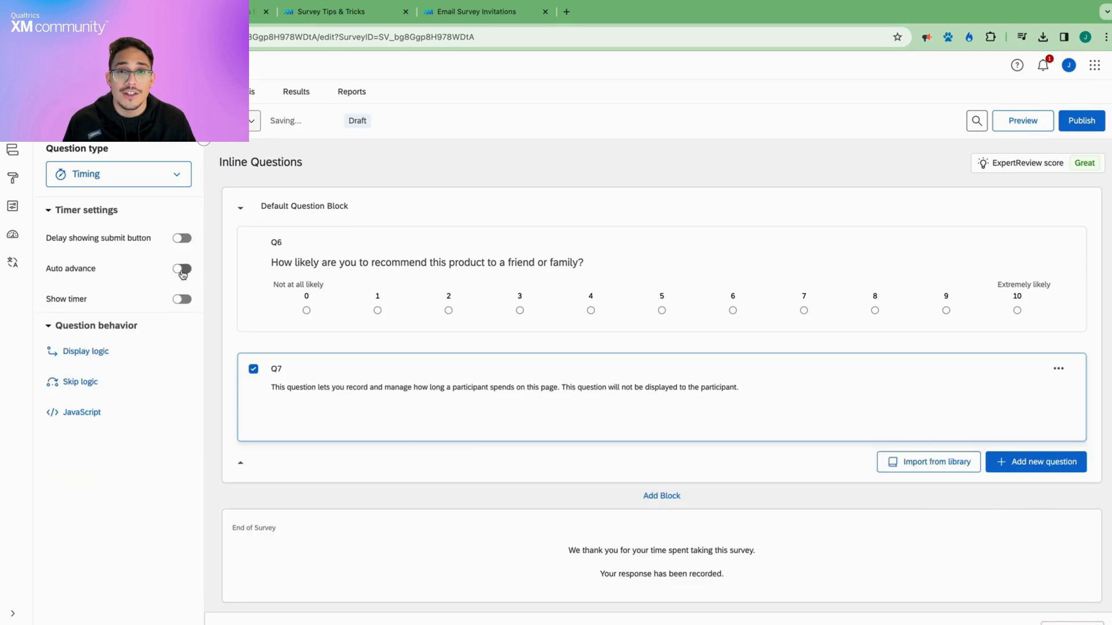
click(182, 268)
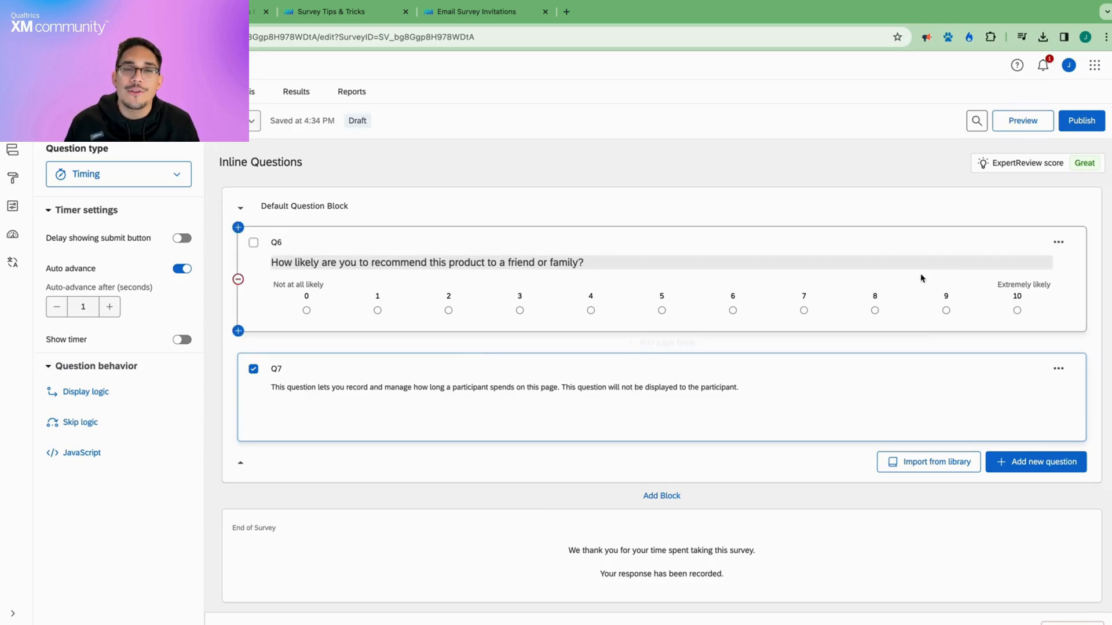
click(1081, 121)
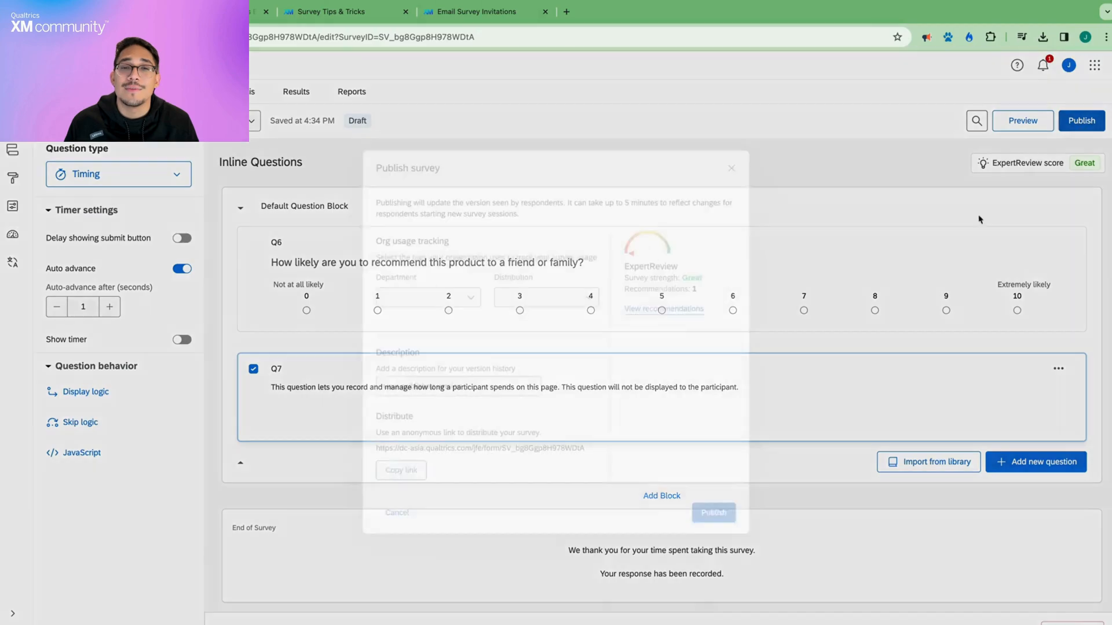
click(713, 512)
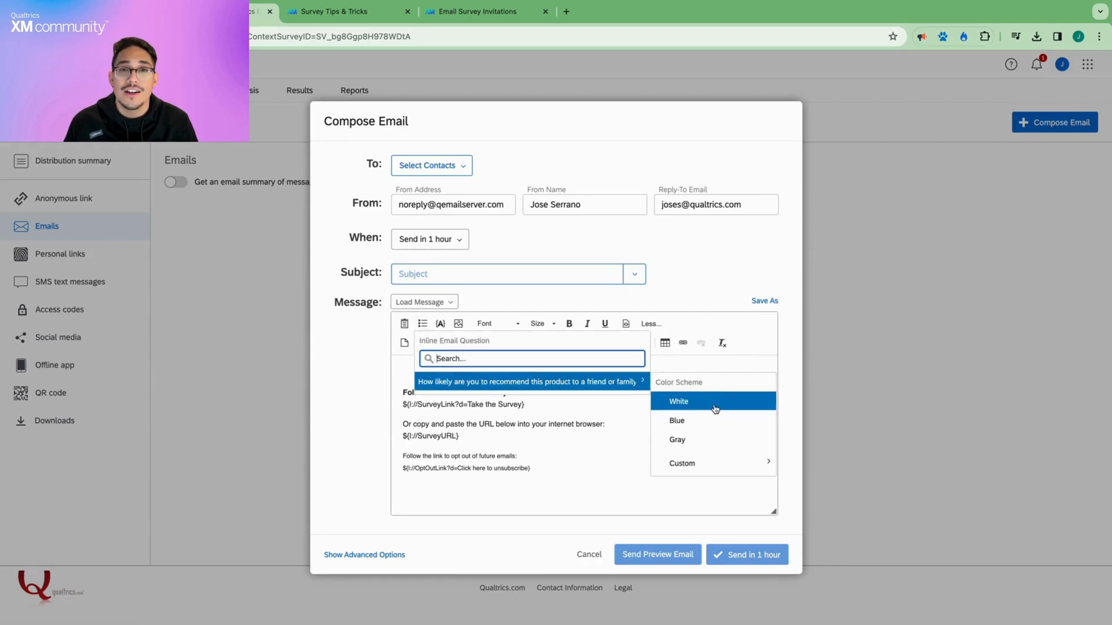
Step: Embed the NPS question inline with White scheme, subject 'Test', and send a preview email
click(678, 401)
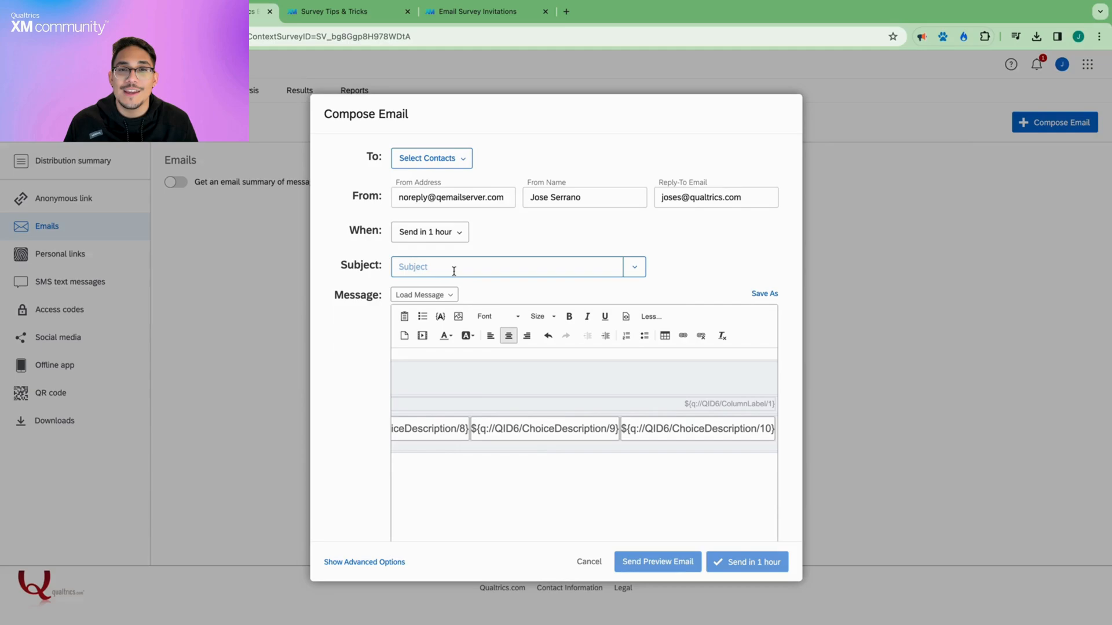
text(Test)
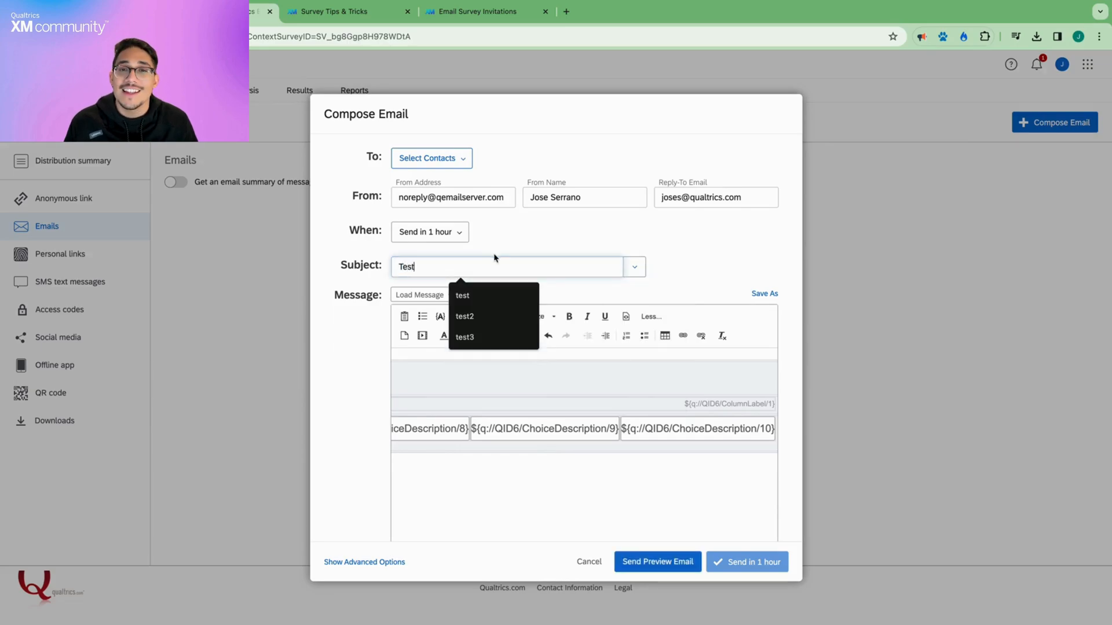
click(431, 158)
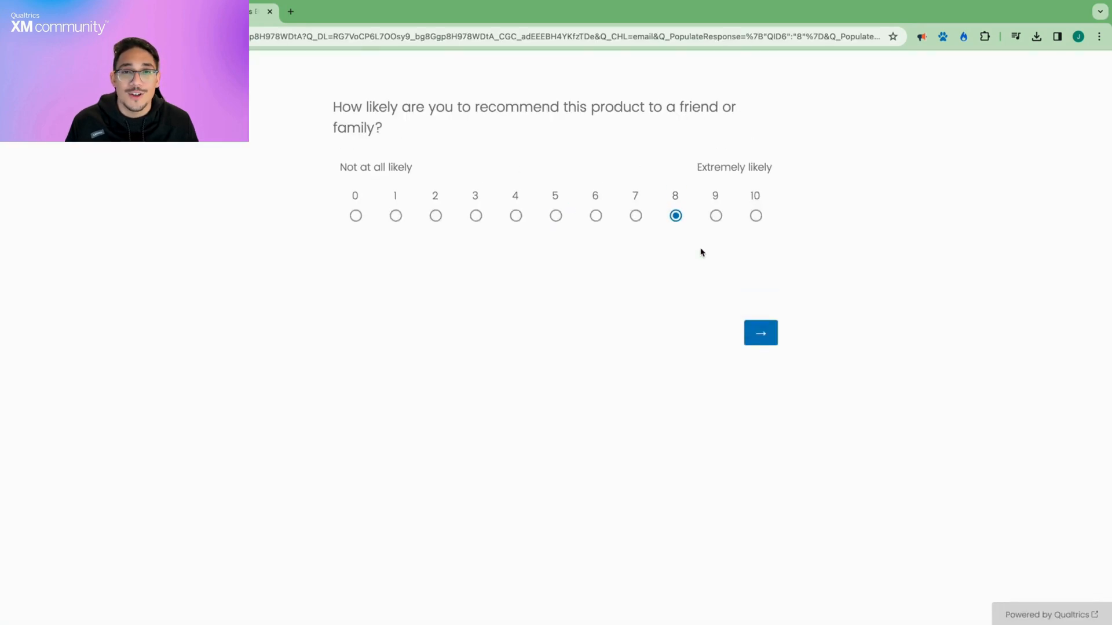
click(760, 333)
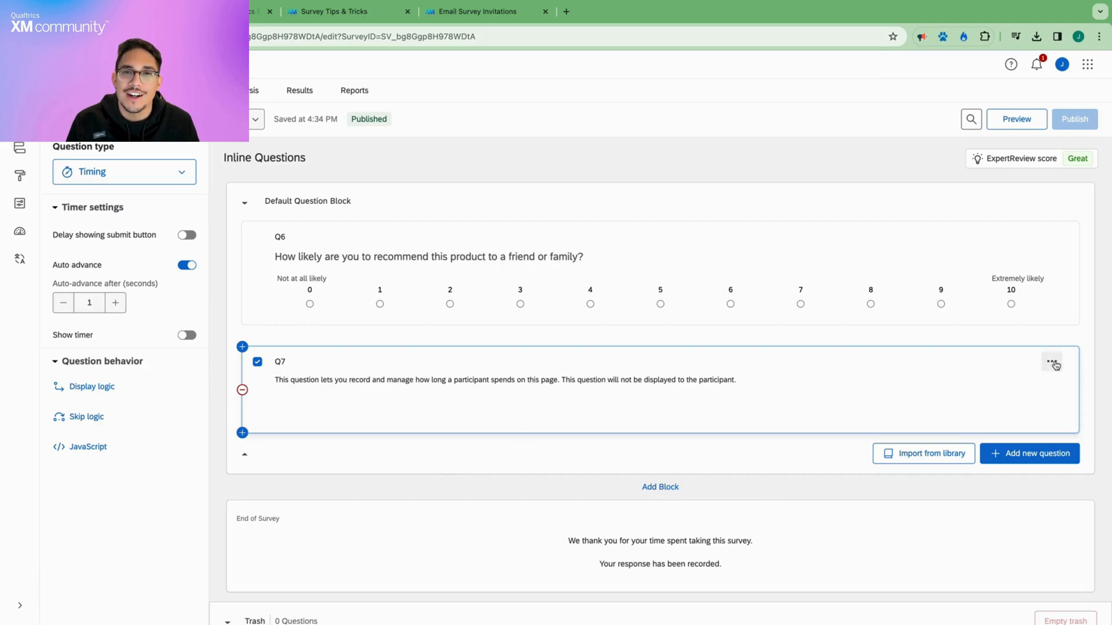
Step: Delete timing question Q7 and add a Side by side question after the NPS question
click(1052, 361)
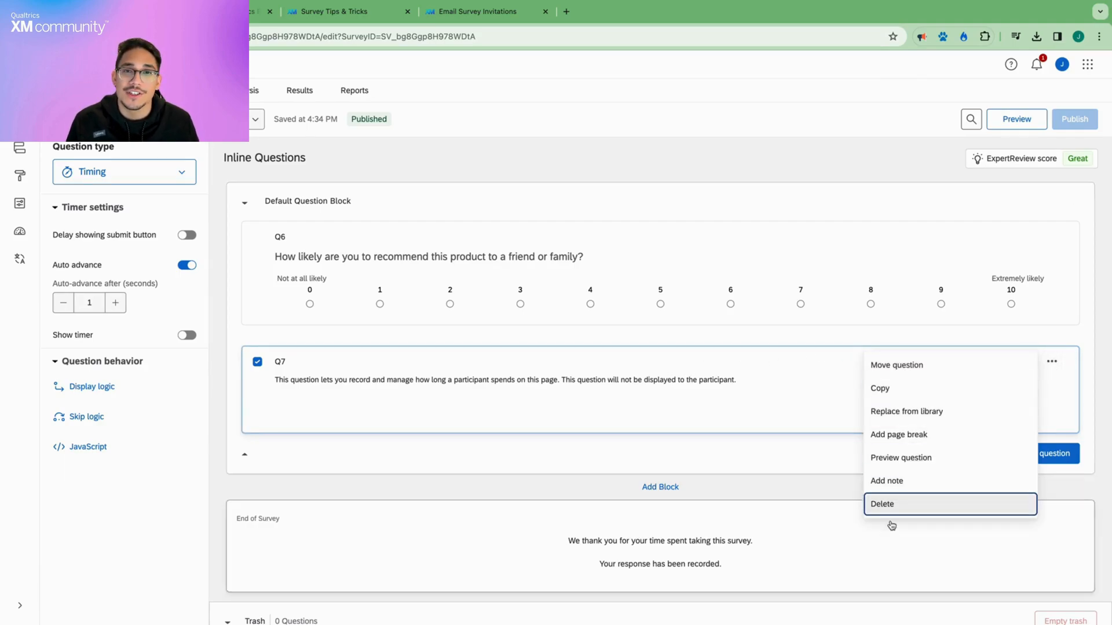
click(881, 503)
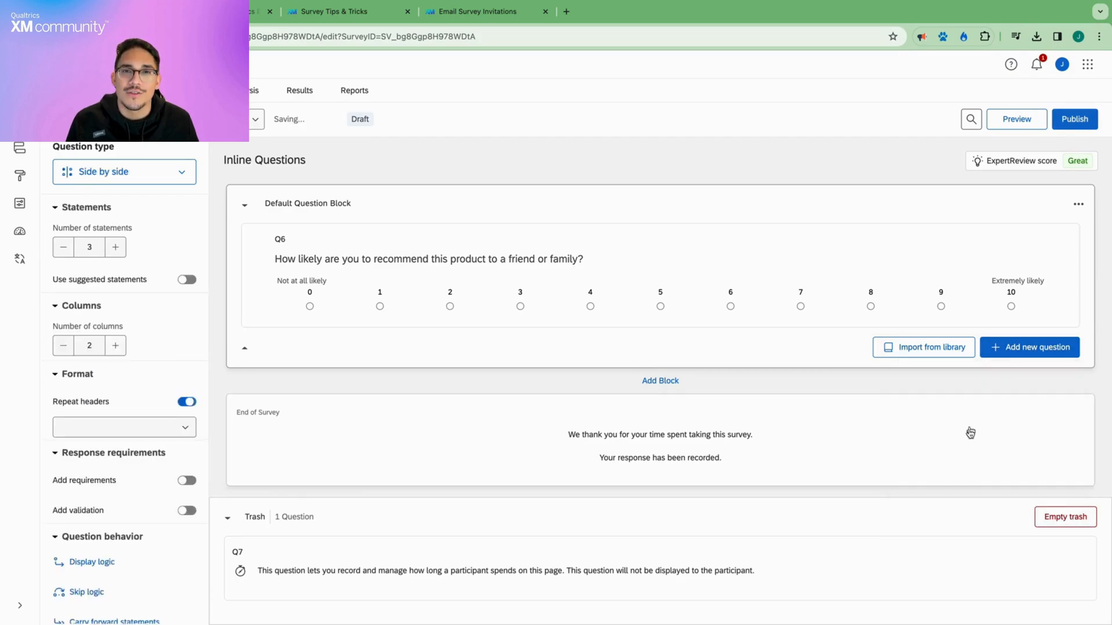
click(1029, 347)
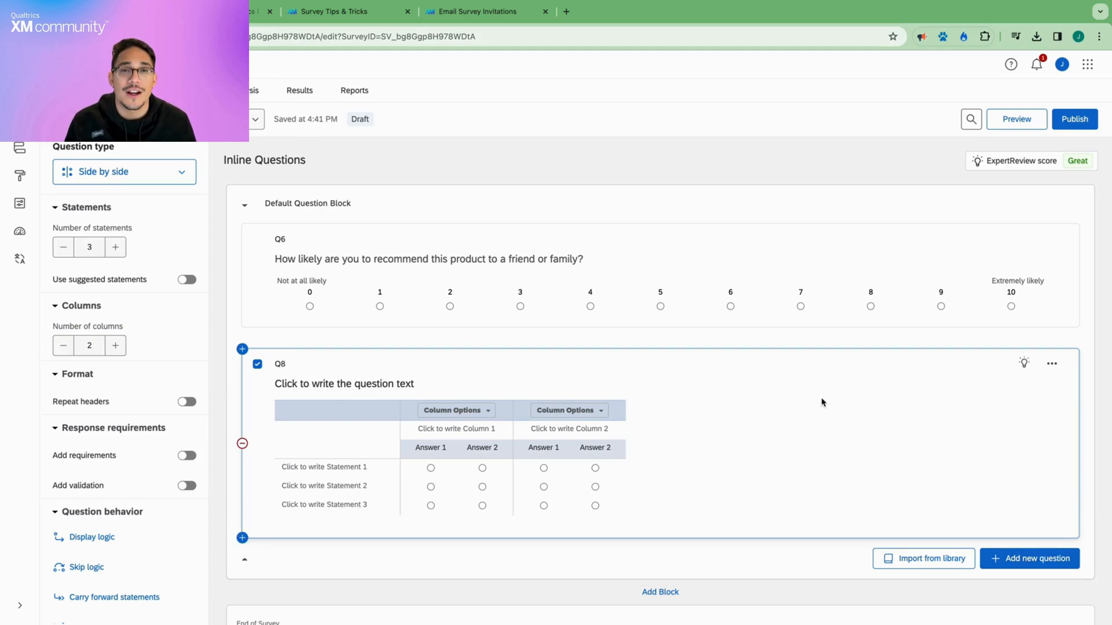
mouse_move(798, 435)
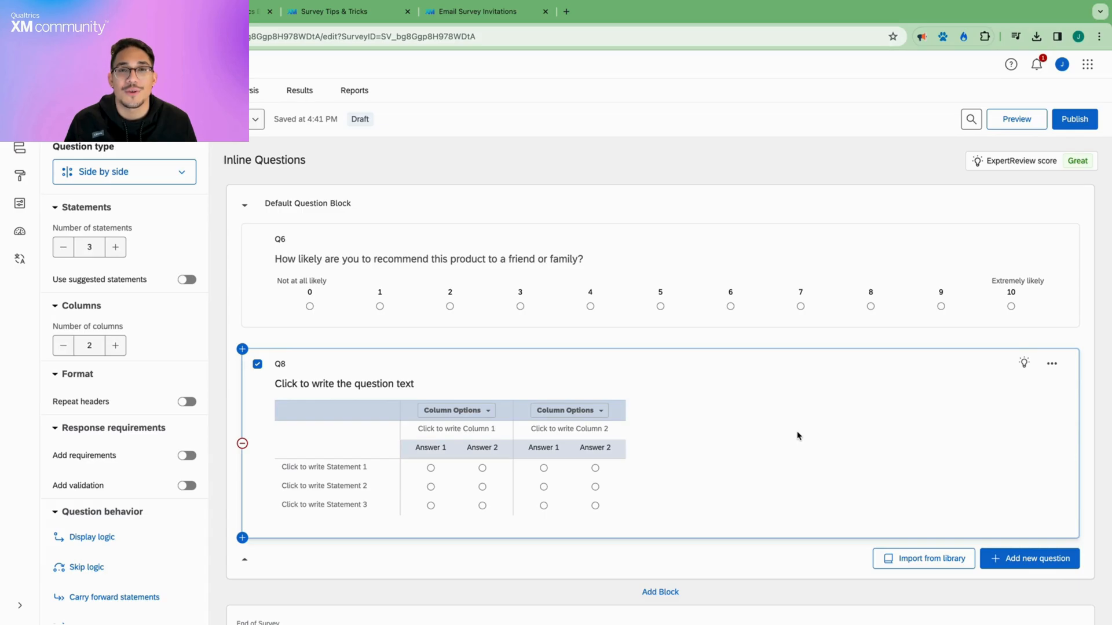